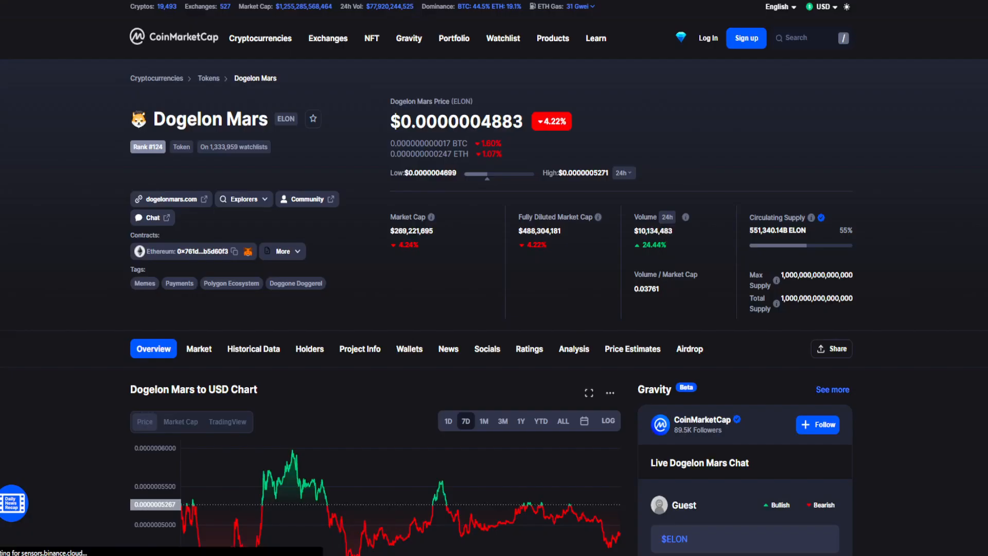
- Check Dogelon Mars's one-day and seven-day charts, then switch to the CoinGape article
click(448, 420)
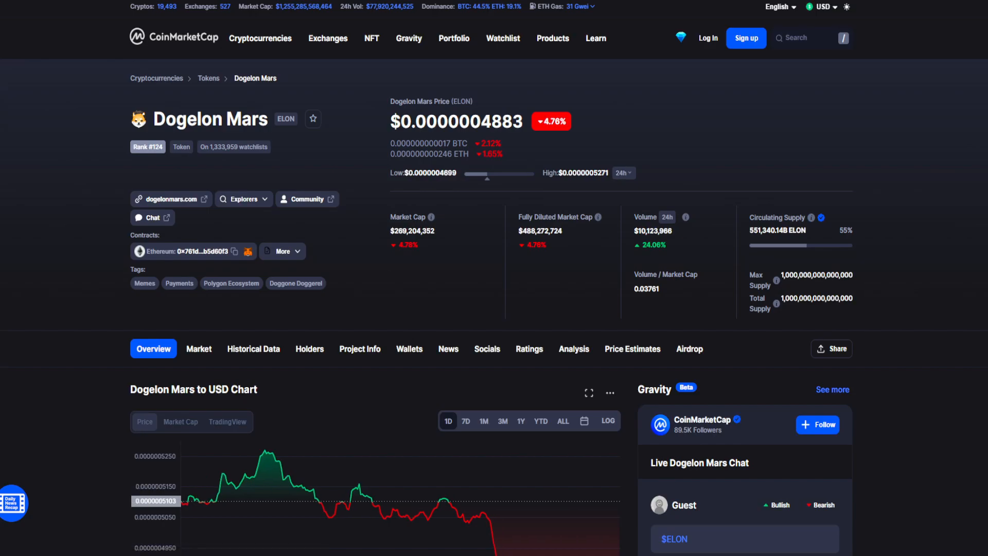
double_click(472, 121)
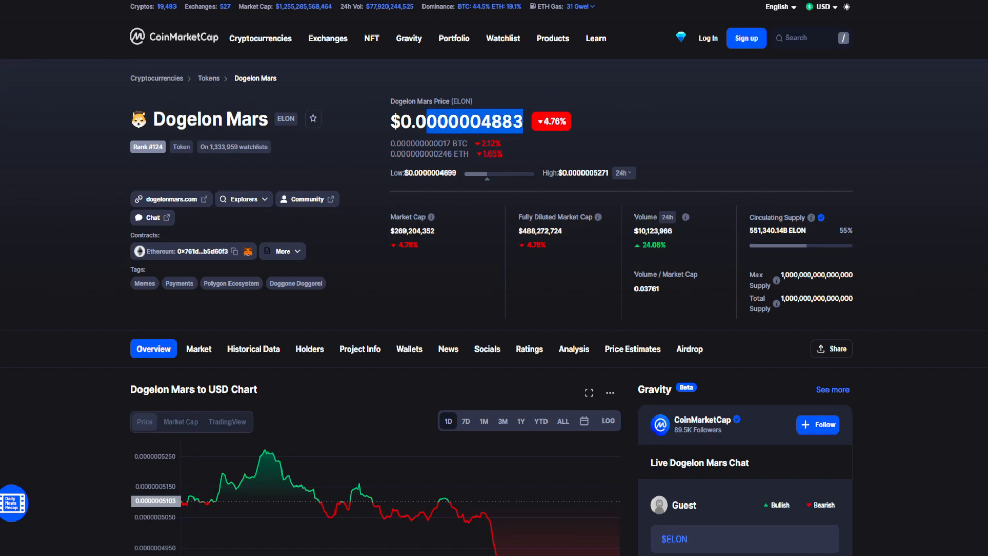
scroll(down, 3)
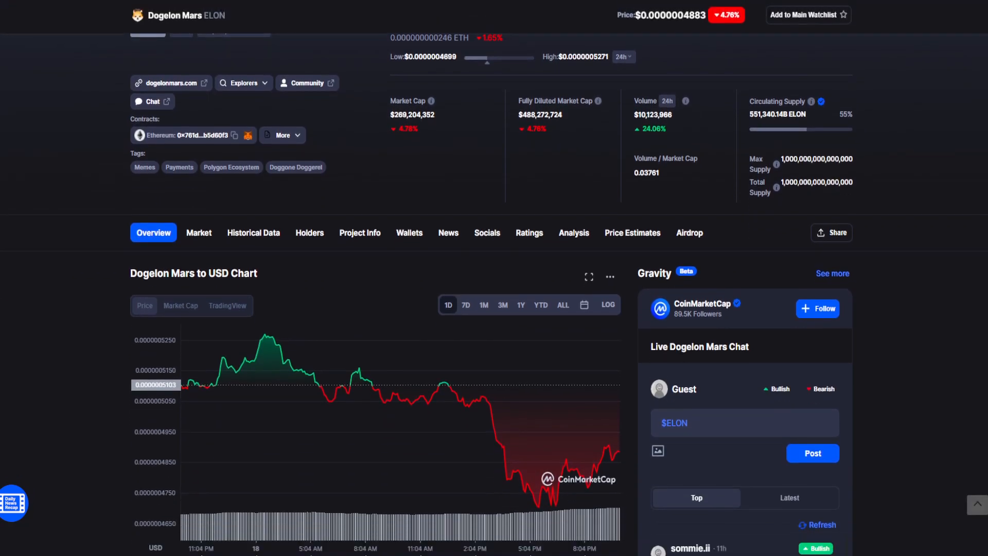
mouse_move(469, 406)
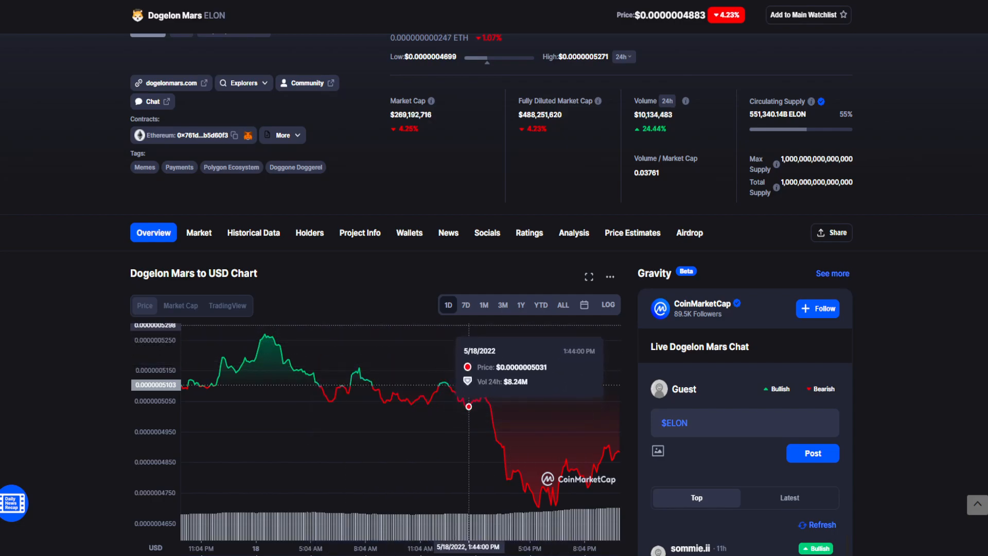
mouse_move(457, 394)
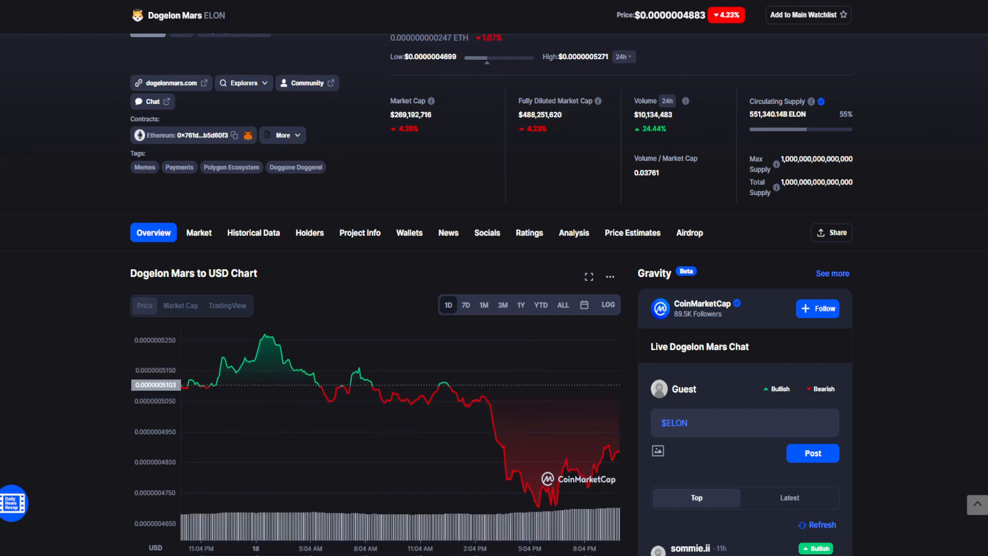
click(466, 306)
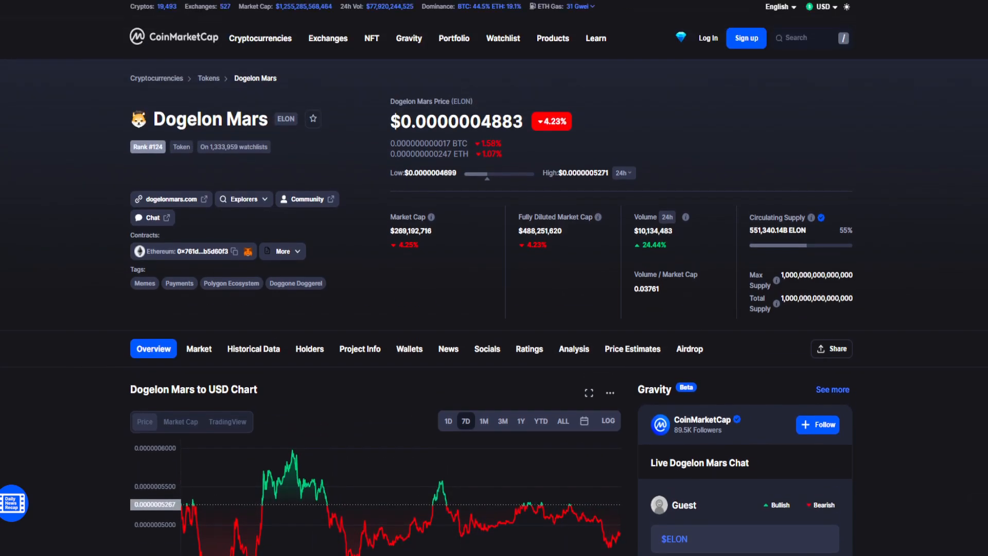
click(502, 420)
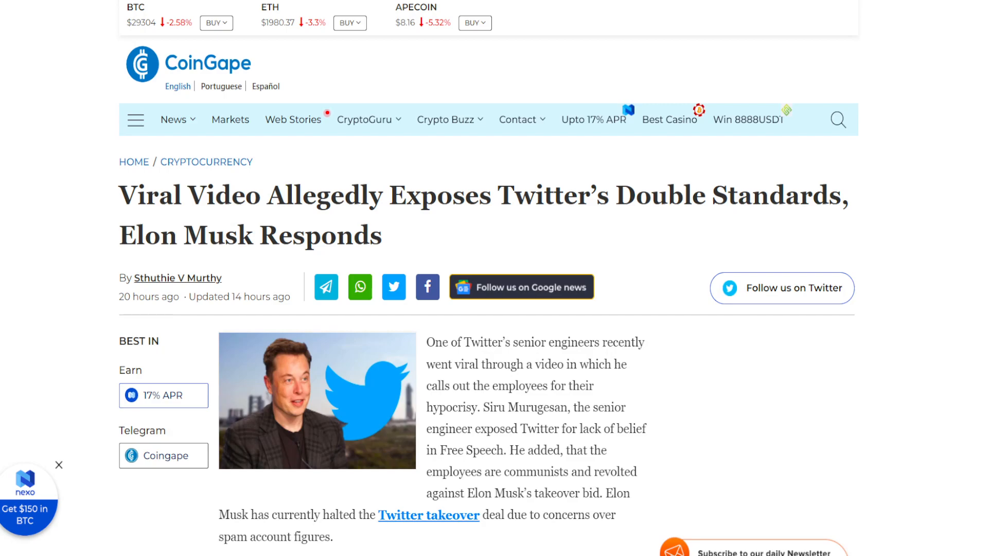
drag(118, 196, 491, 196)
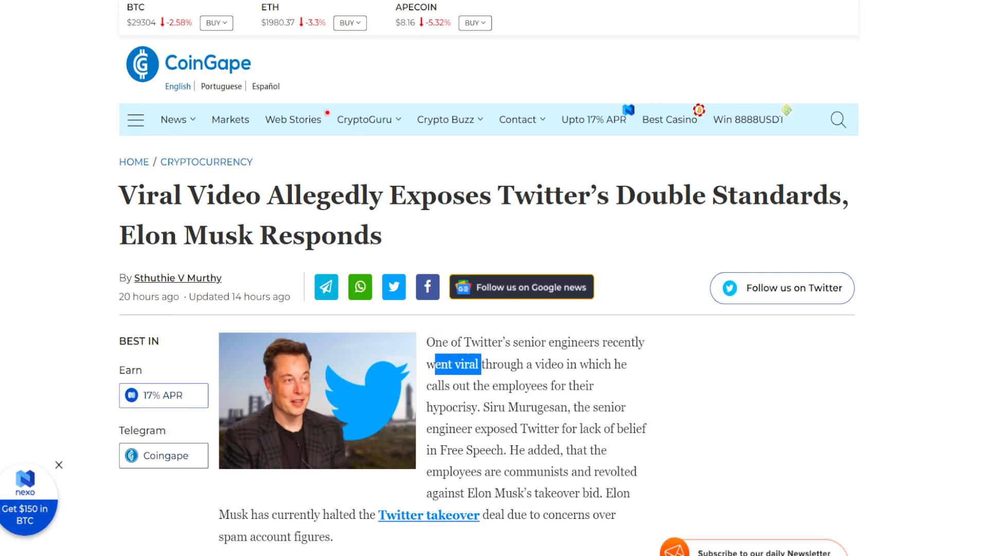
drag(479, 364, 621, 365)
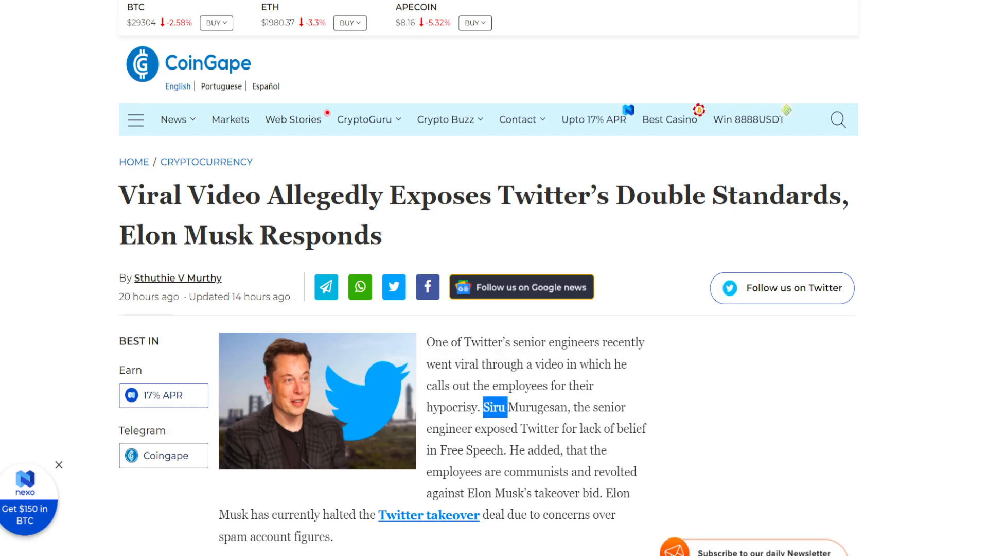
drag(497, 406, 548, 406)
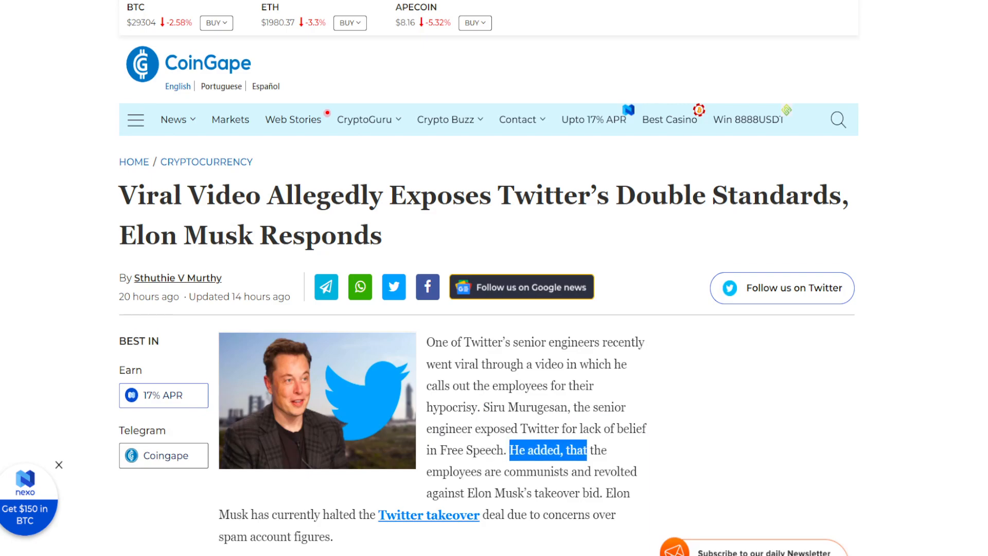
scroll(down, 3)
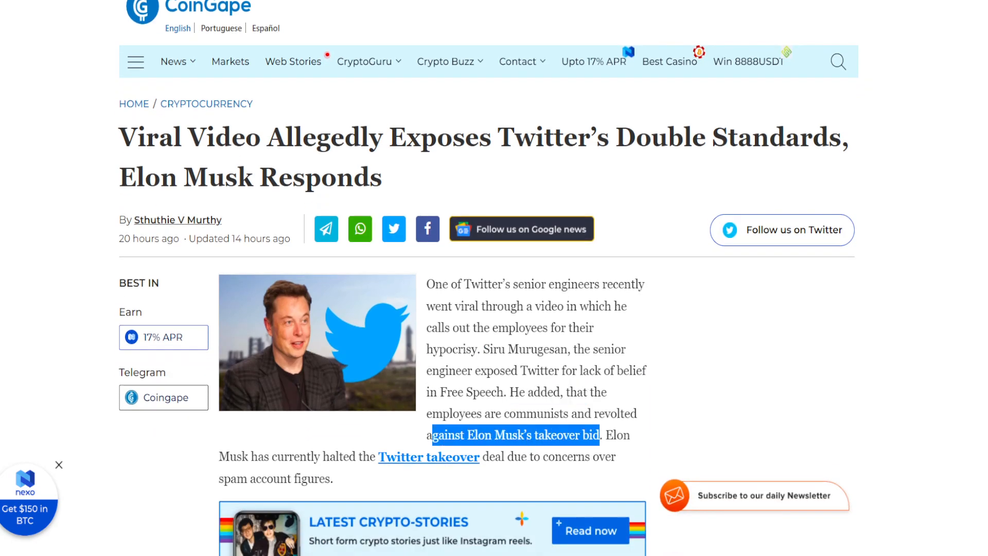
scroll(down, 3)
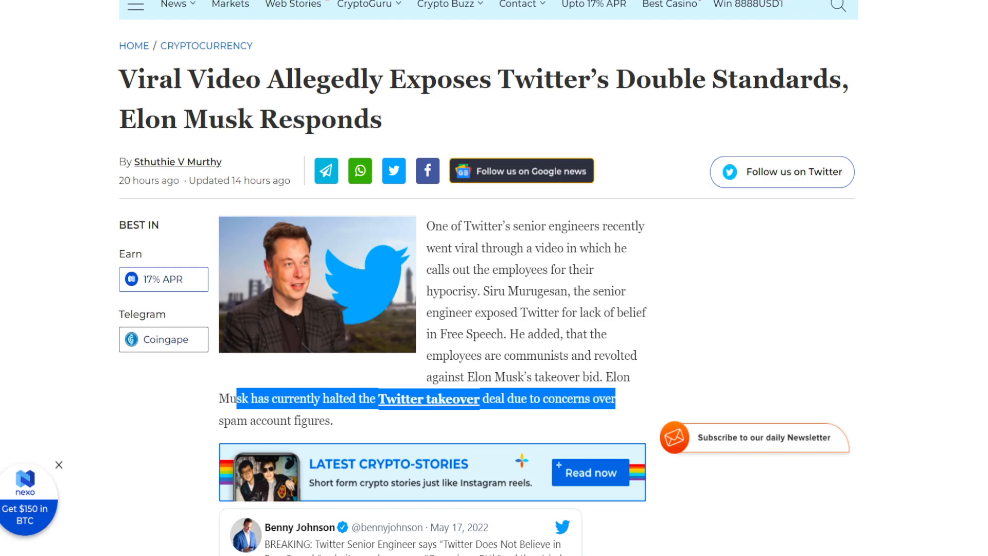
scroll(down, 3)
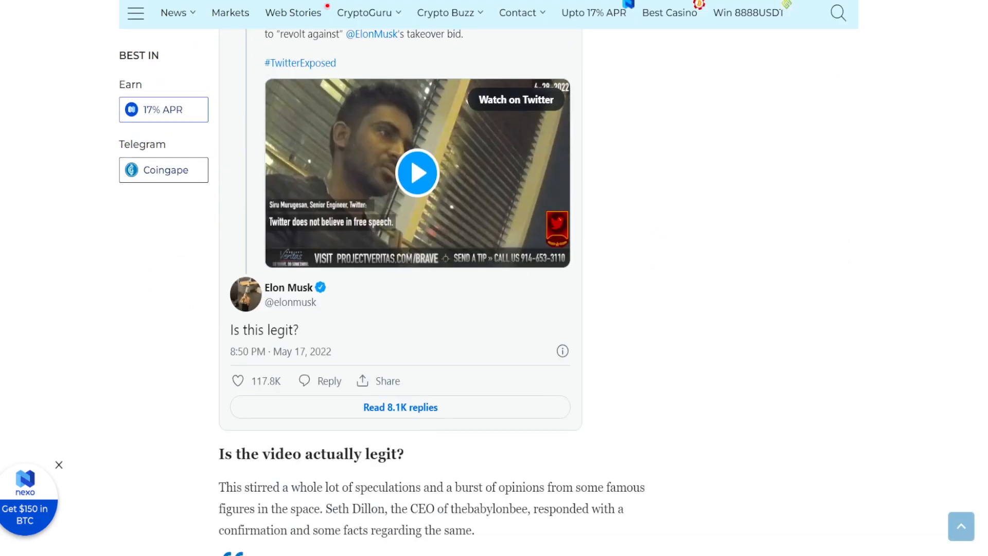
- Highlight the Seth Dillon sentence and the quoted advice to employees
scroll(down, 3)
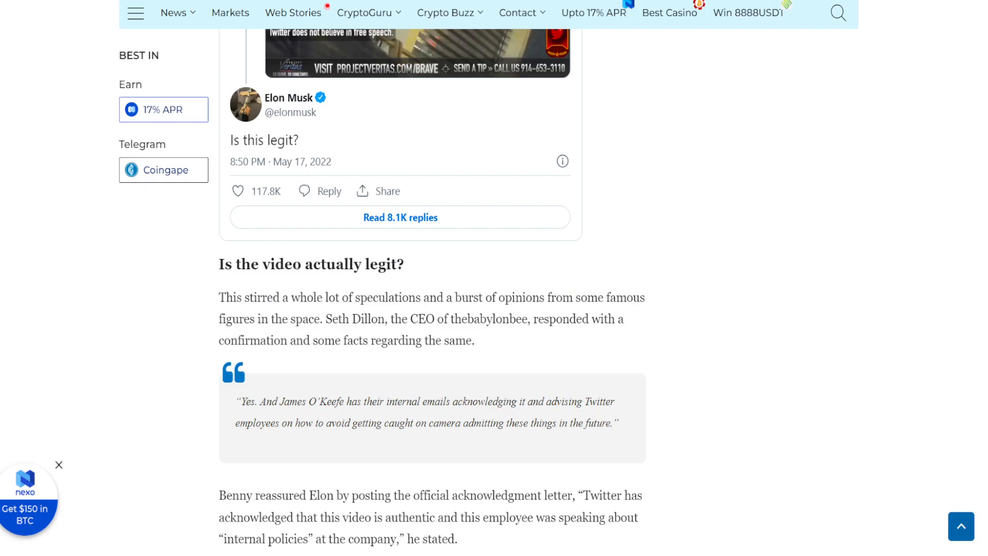
drag(391, 318, 452, 319)
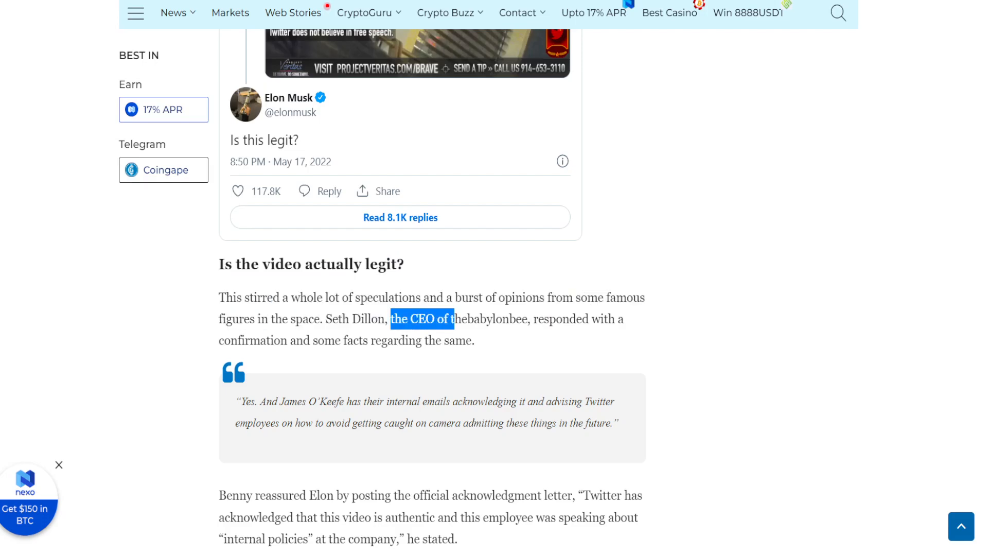
drag(539, 319, 624, 319)
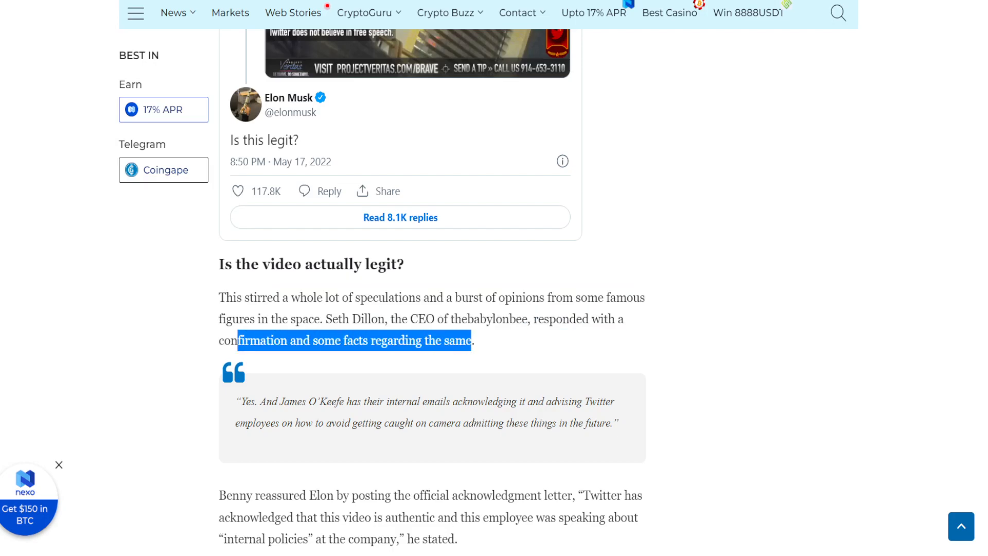
scroll(down, 3)
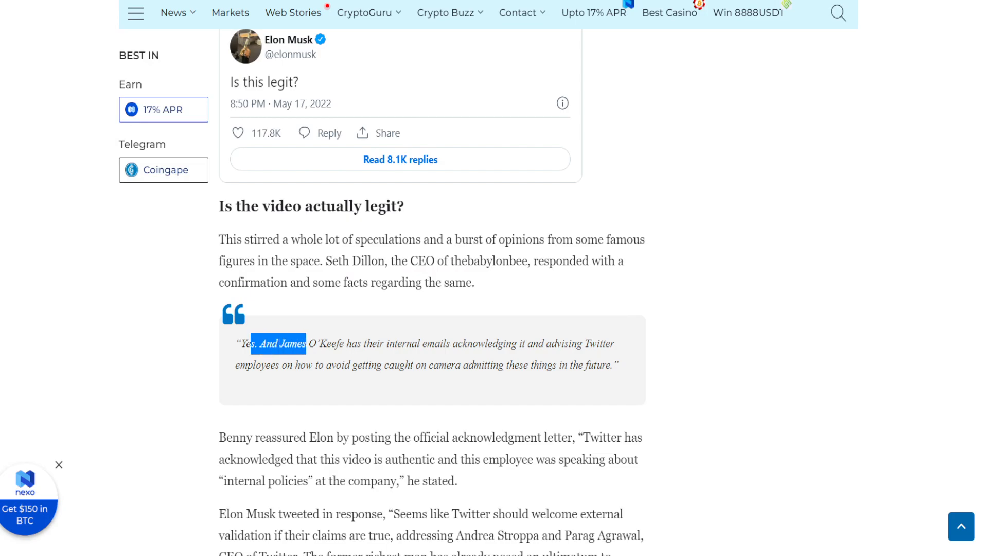
drag(305, 344, 409, 343)
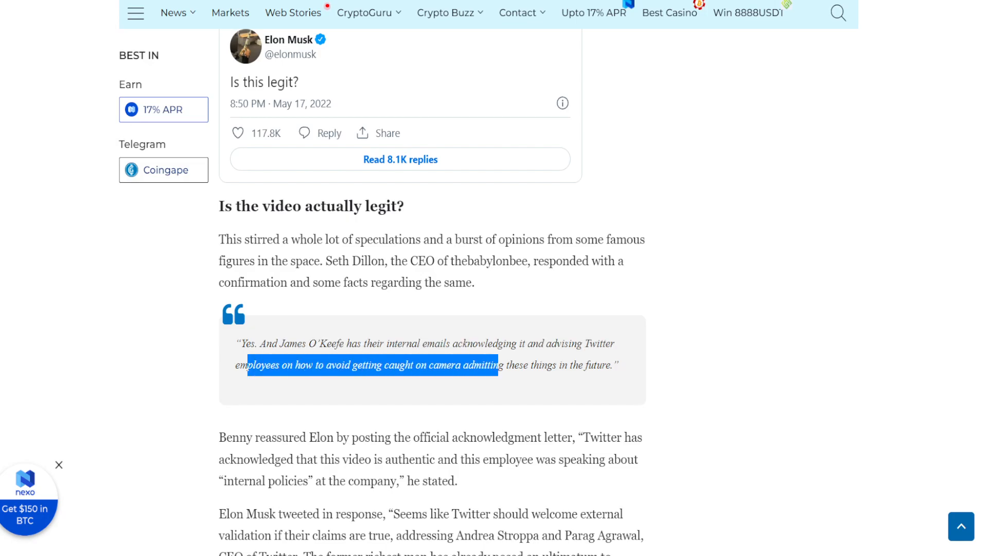
- Highlight Twitter's admission the video is authentic, Musk's reply, and the under-5% bots claim
scroll(down, 3)
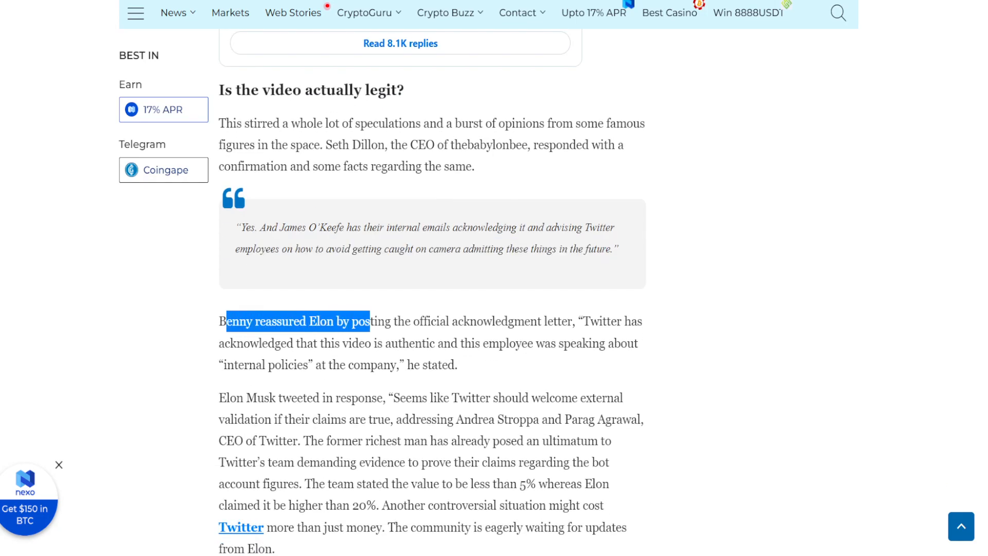
drag(370, 321, 561, 321)
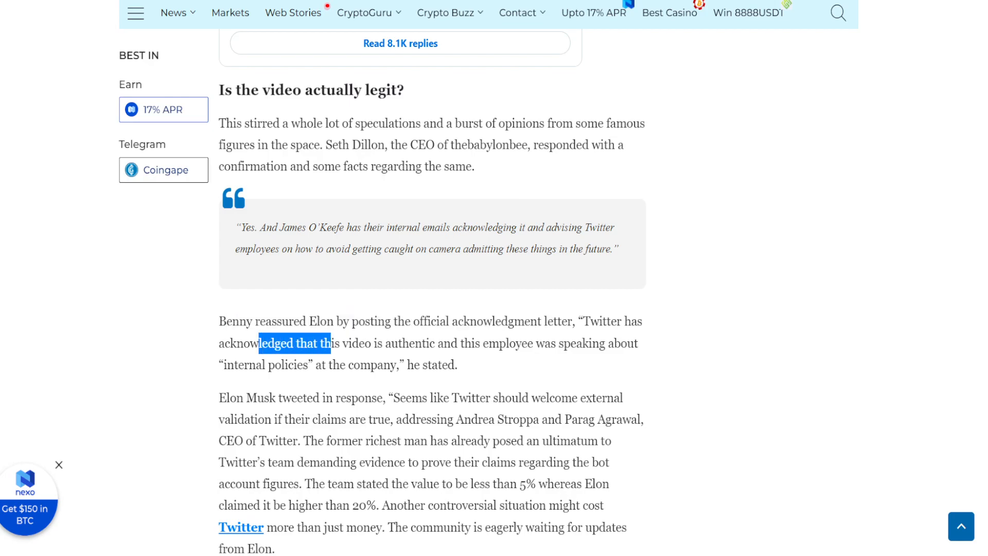
drag(327, 344, 529, 343)
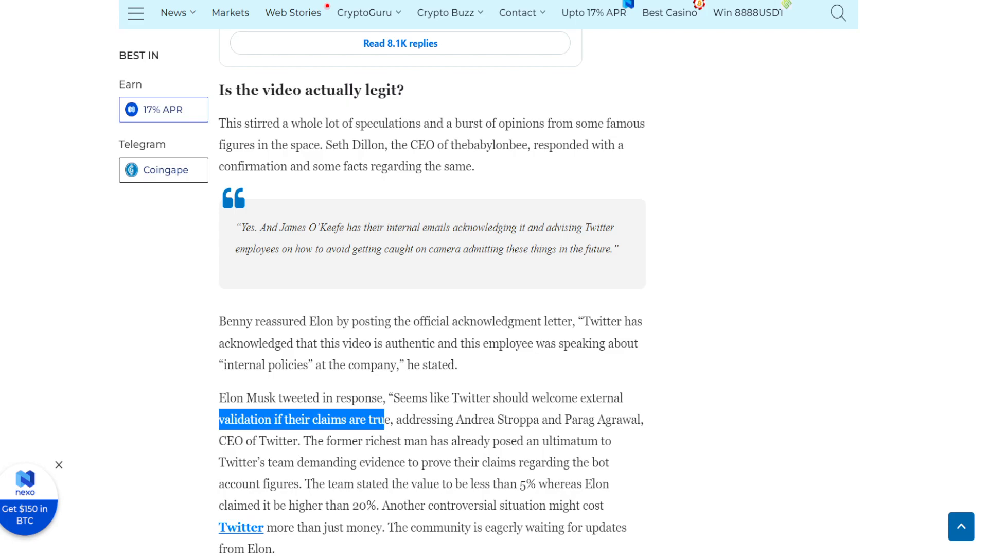
drag(402, 418, 531, 418)
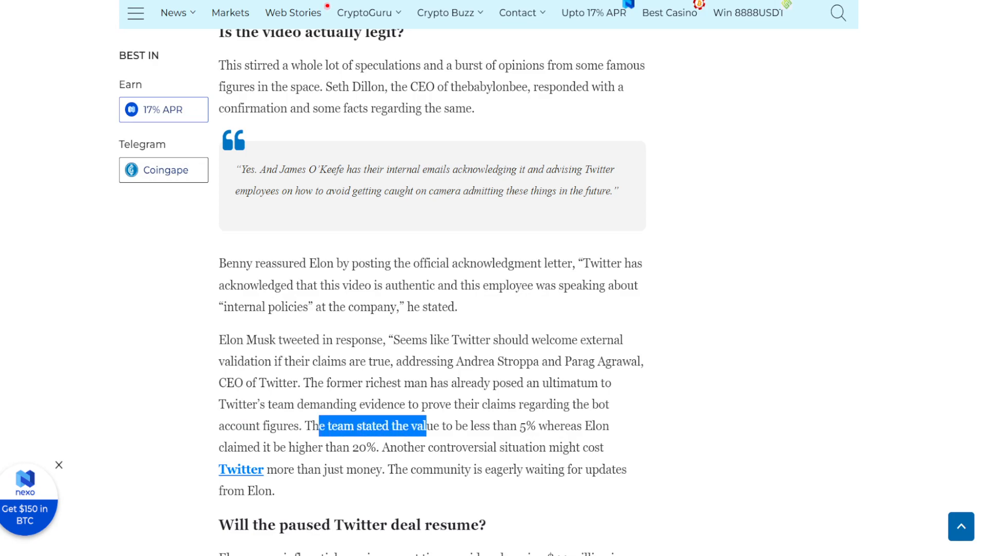
drag(425, 431, 536, 431)
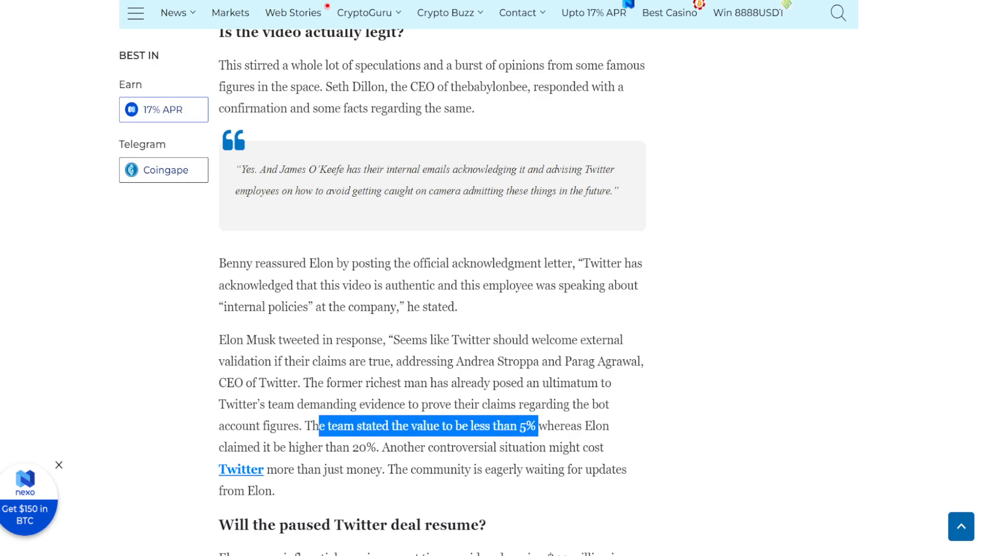
double_click(238, 450)
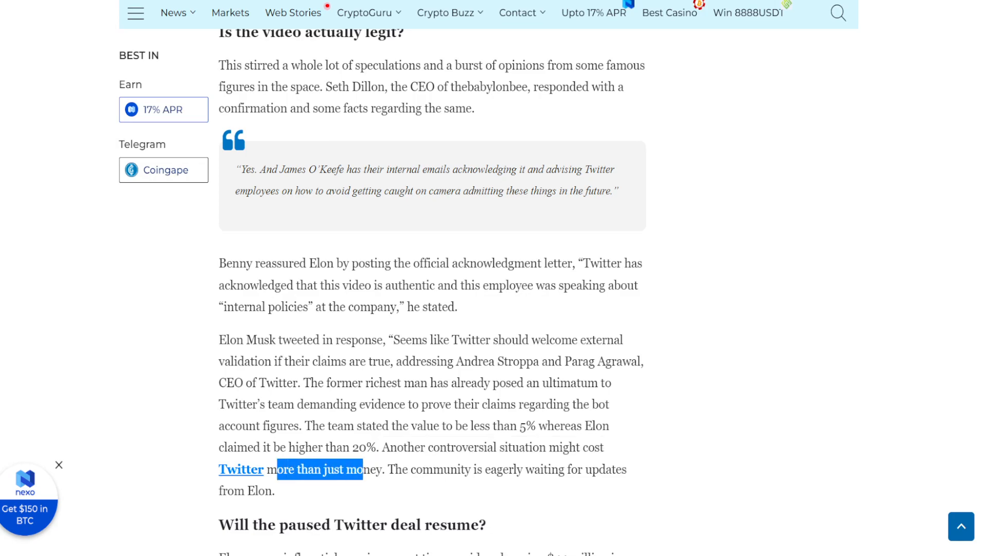
- Scroll to the paused-deal section and highlight the description of Elon as influential
scroll(down, 3)
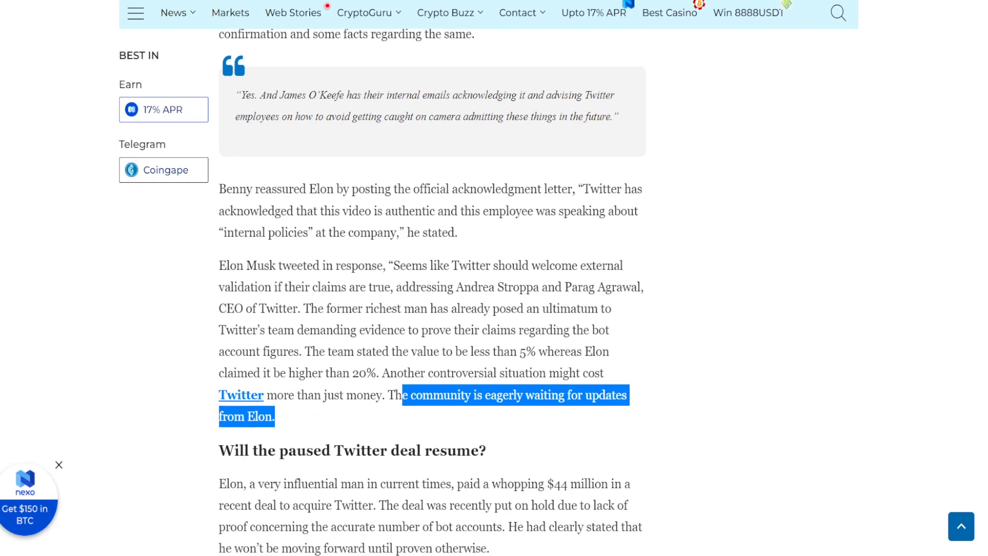
scroll(down, 3)
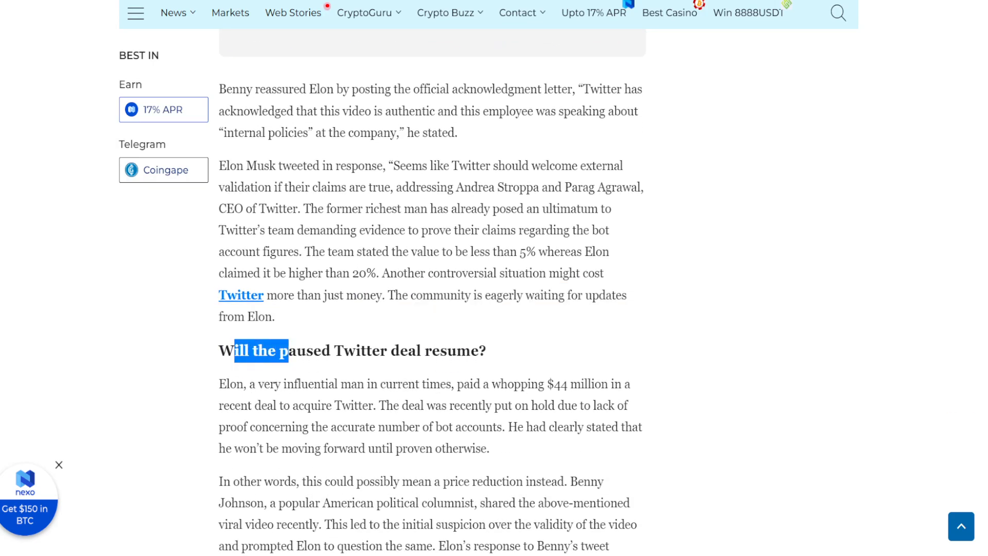
double_click(230, 384)
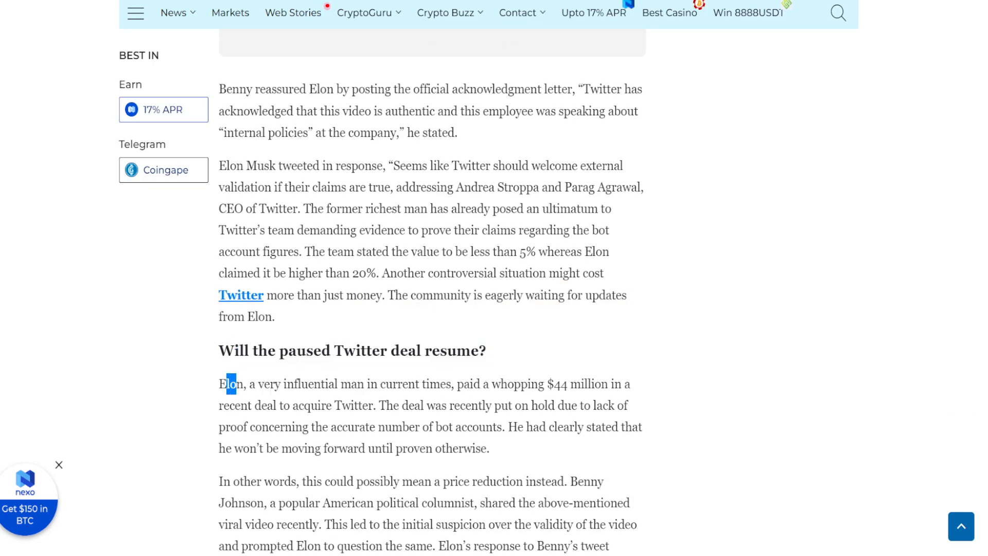
drag(231, 384, 444, 384)
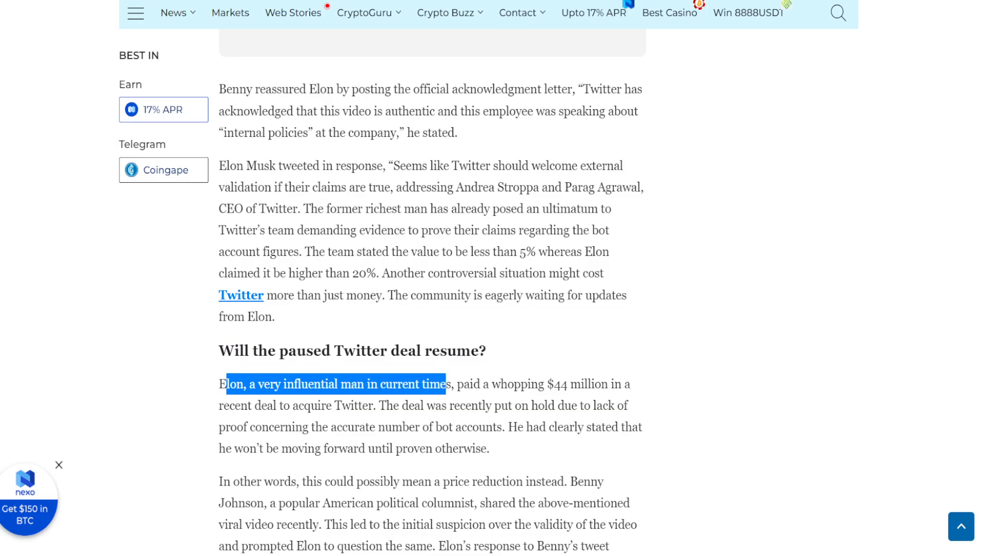
- Highlight that the deal is on hold and Musk won't proceed
scroll(down, 3)
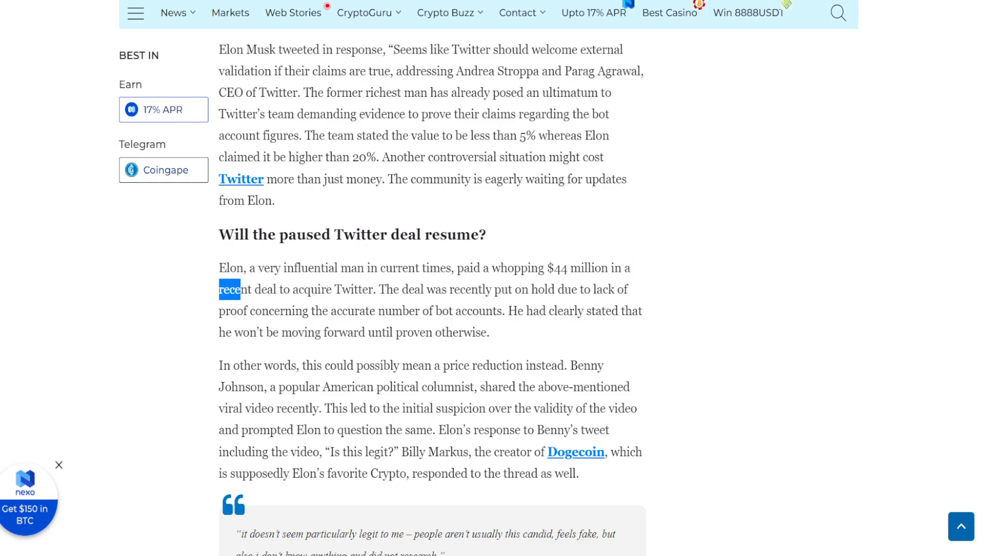
drag(231, 290, 482, 290)
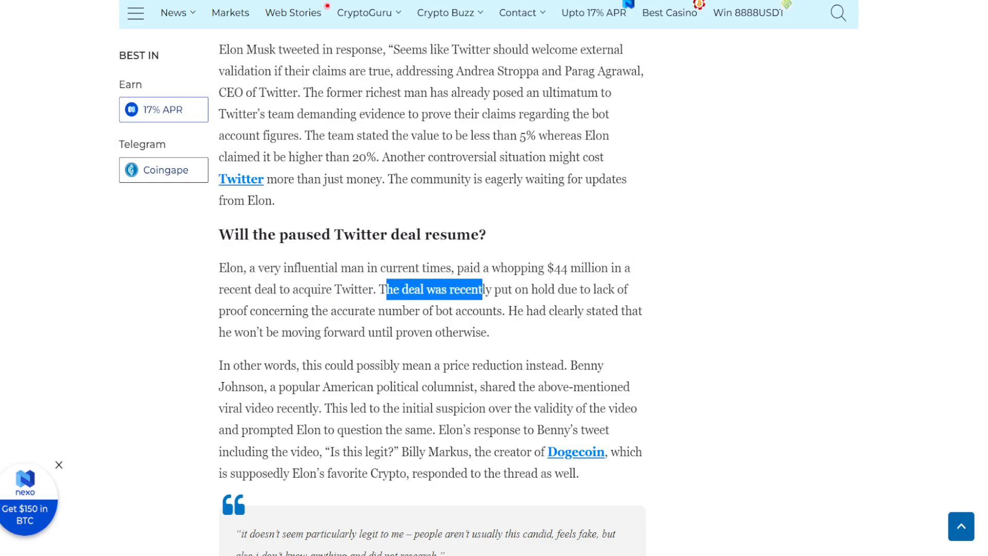
drag(482, 289, 628, 289)
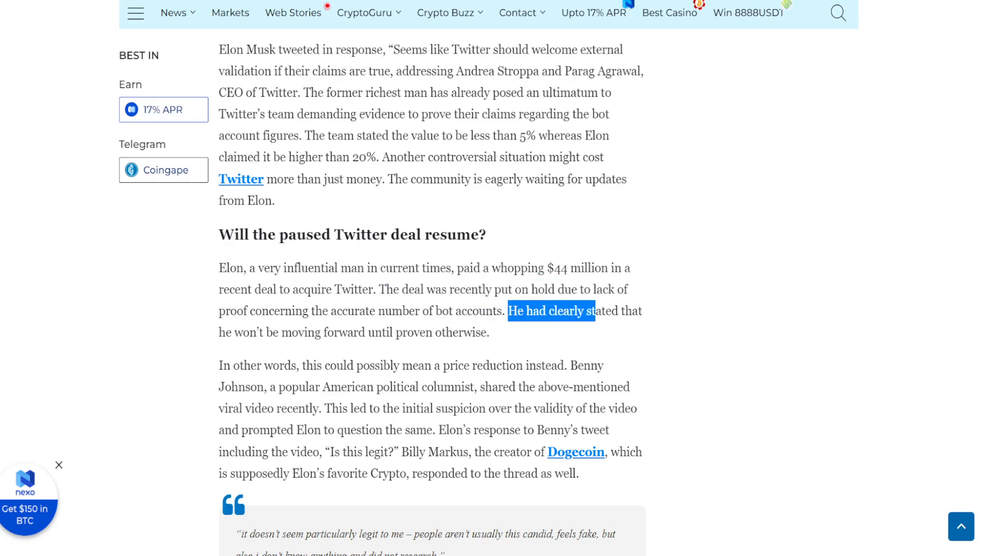
click(220, 336)
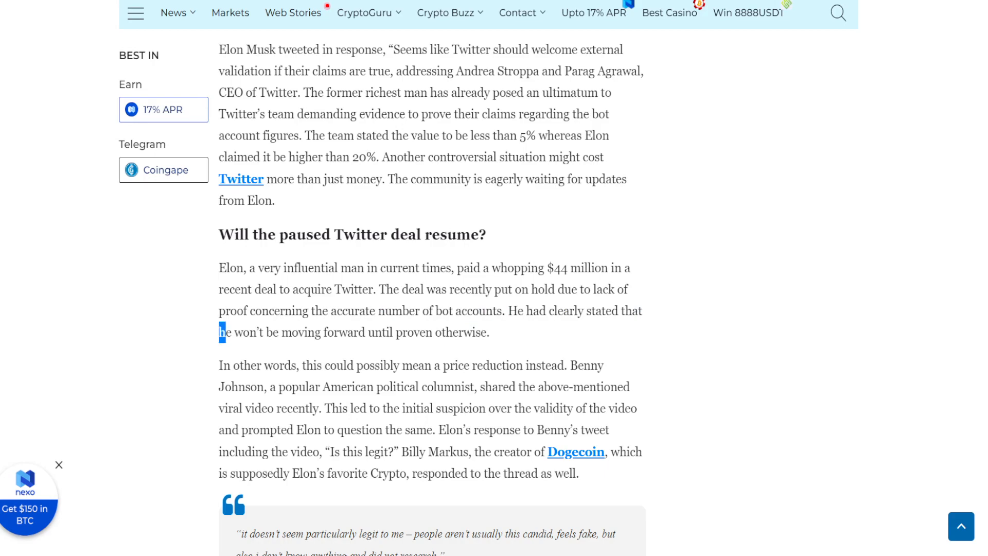
double_click(225, 332)
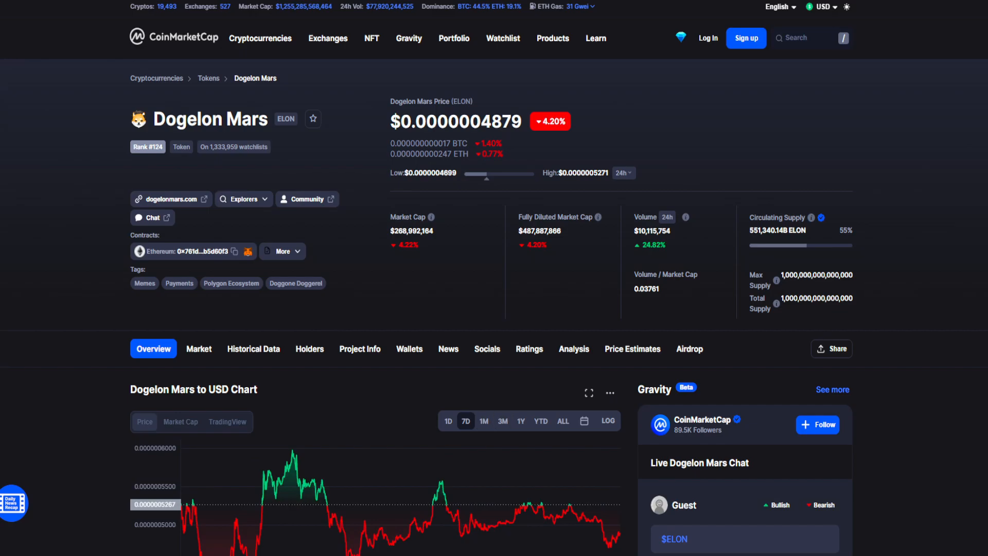
- Step the Dogelon Mars to USD chart through 1M and 3M to 1Y
scroll(down, 3)
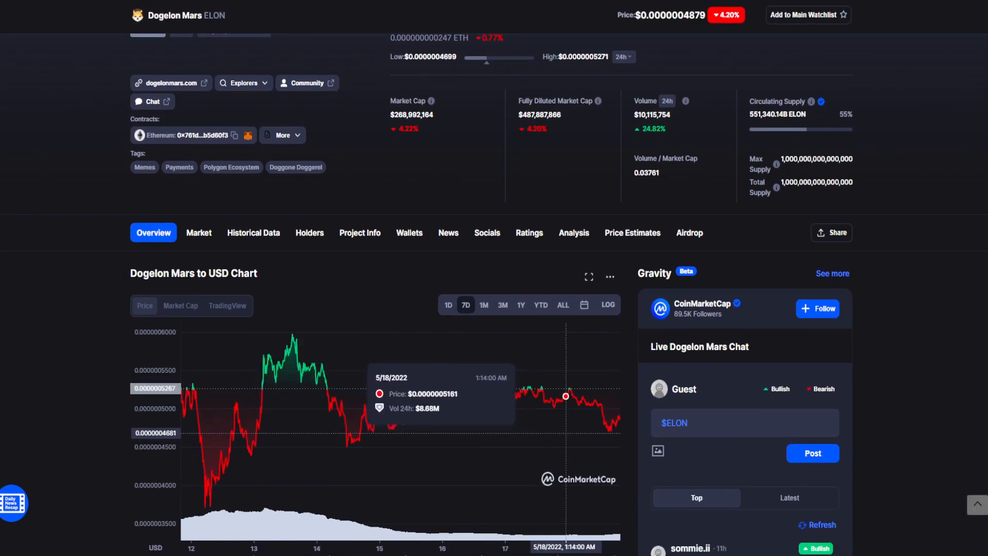
mouse_move(613, 423)
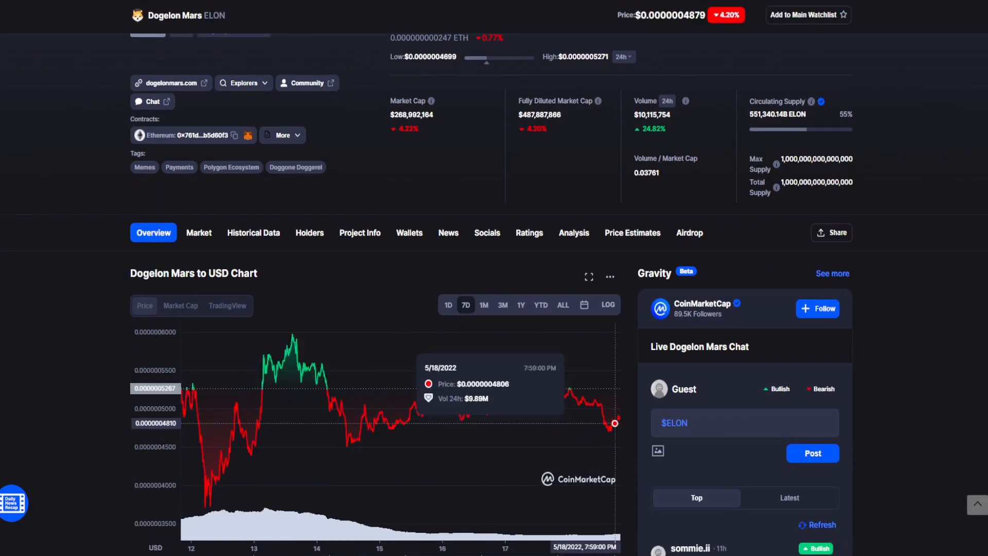
click(483, 305)
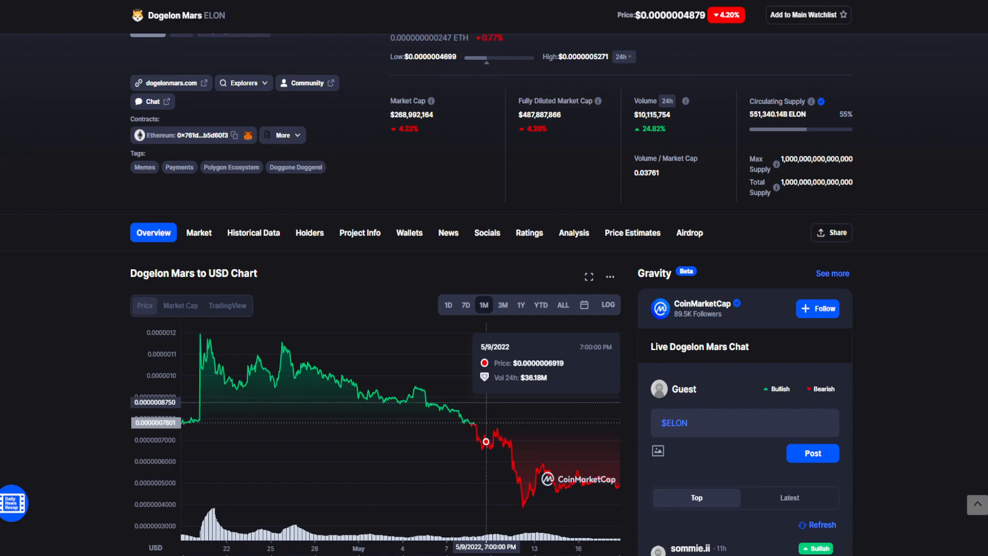
click(502, 305)
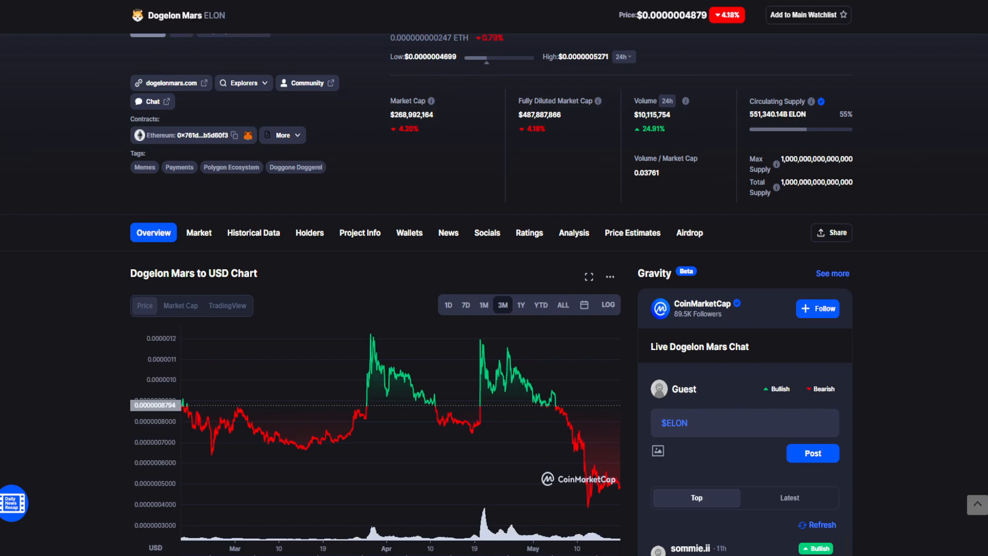
click(520, 305)
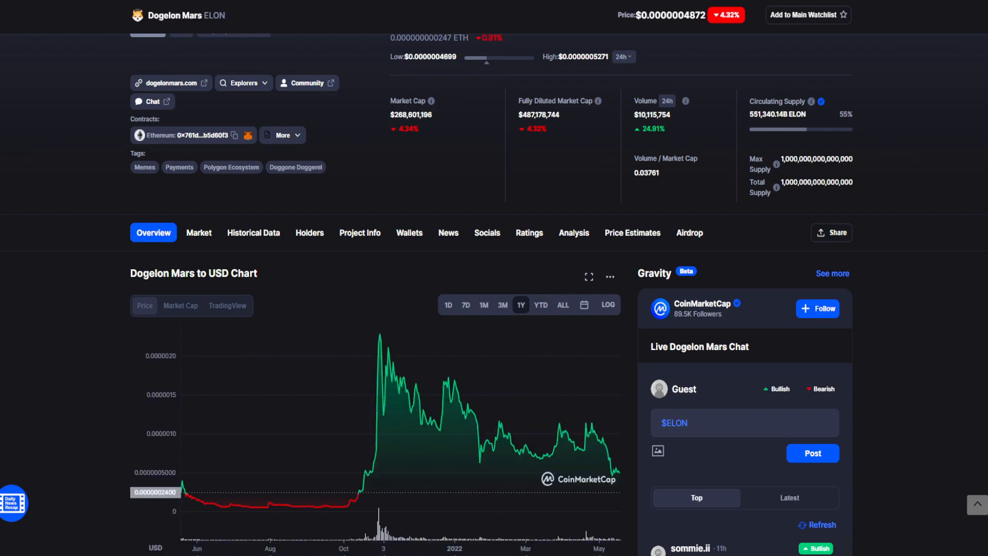
mouse_move(489, 442)
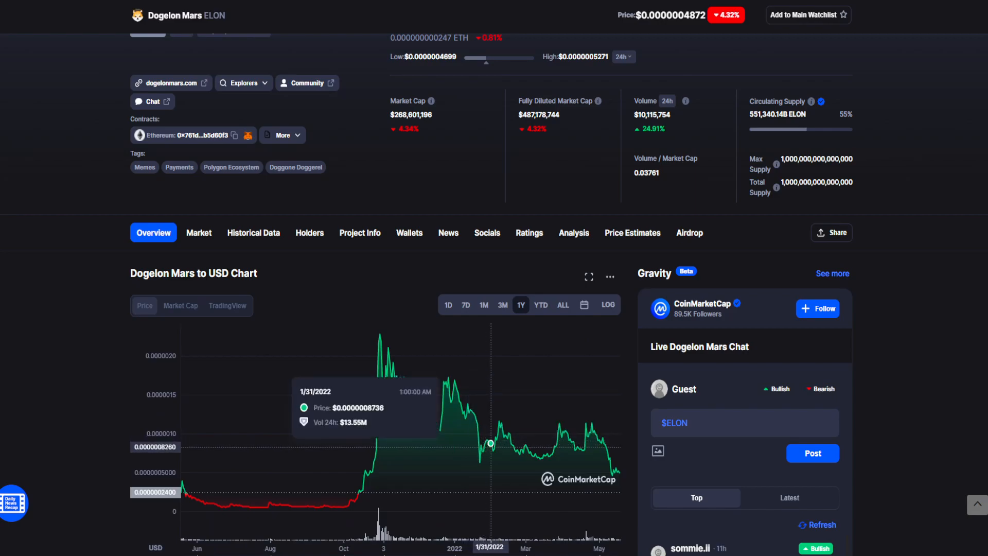